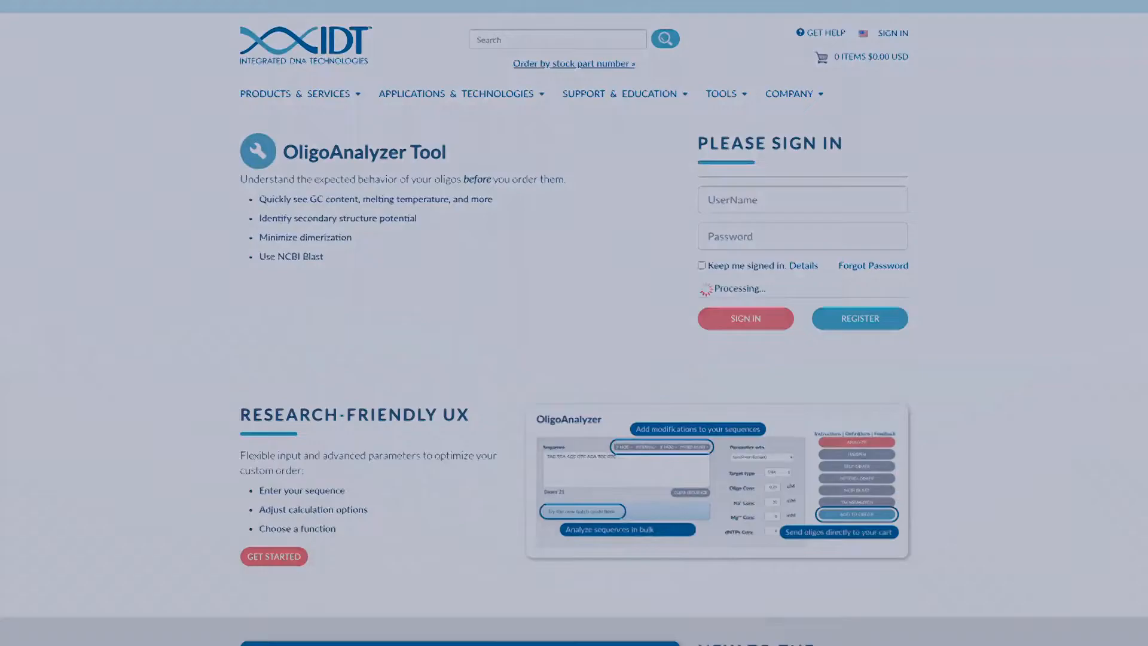
Reach the OligoAnalyzer tool from idtdna.com's TOOLS menu and focus the empty Sequence box.
scroll("down", 3)
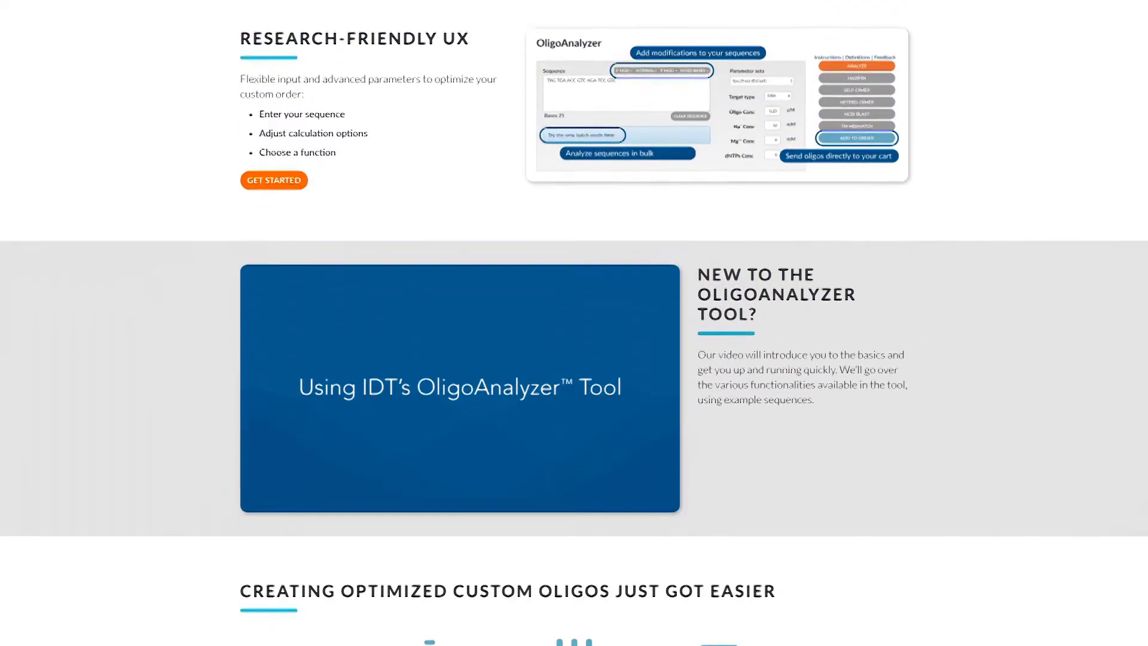
scroll("down", 3)
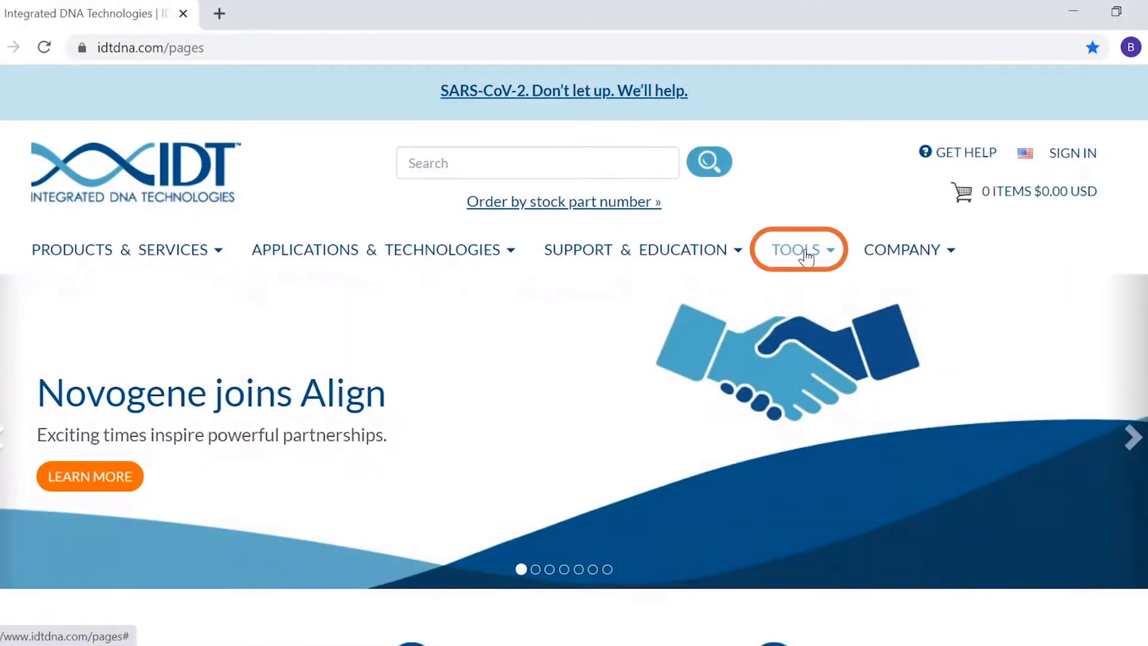
left_click(796, 249)
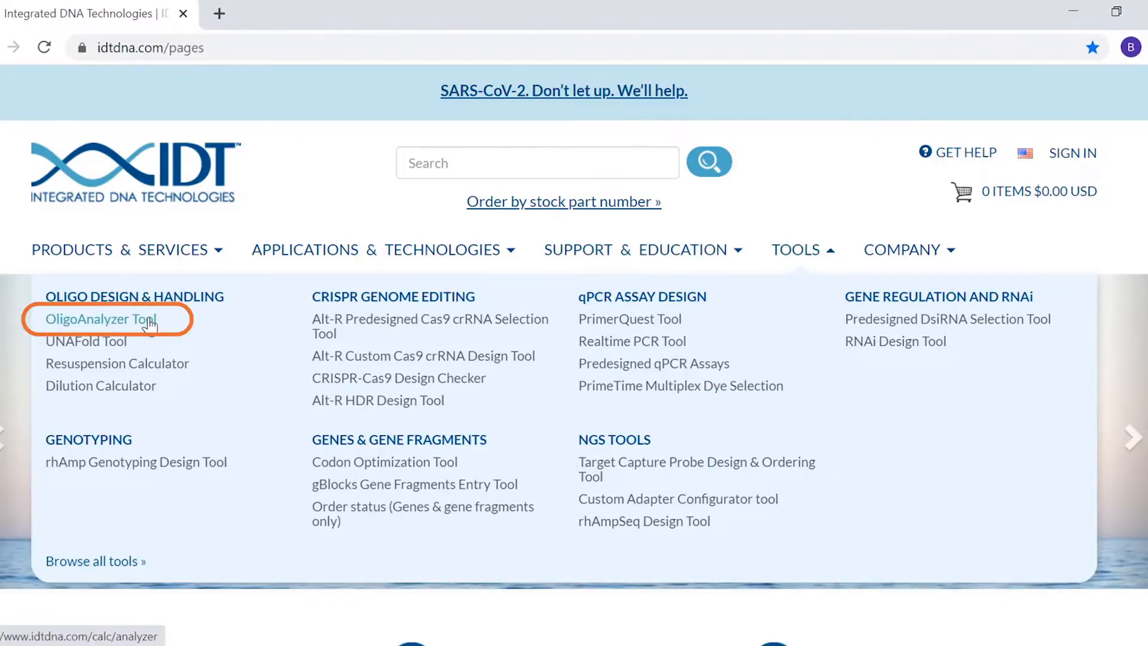
left_click(99, 318)
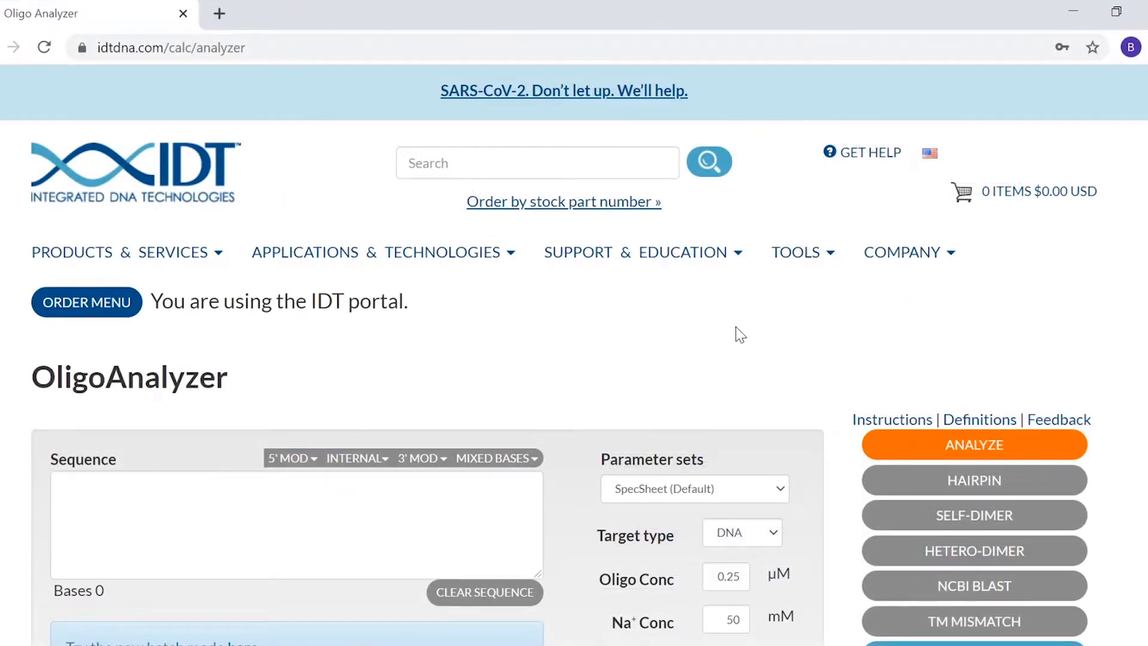
scroll("down", 3)
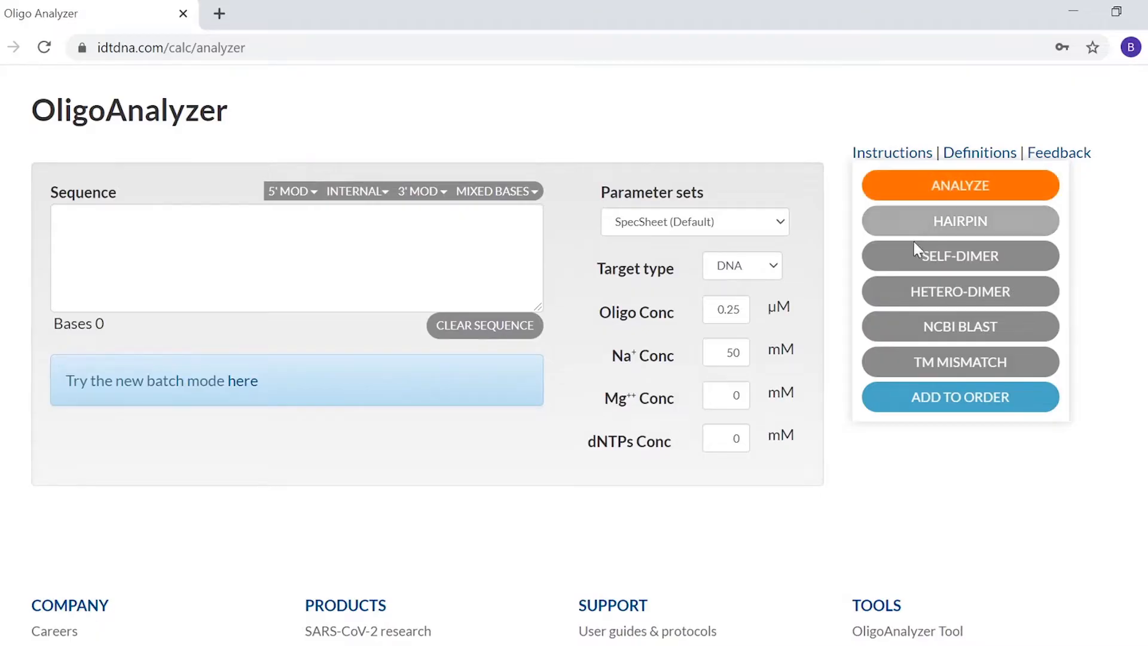
left_click(293, 258)
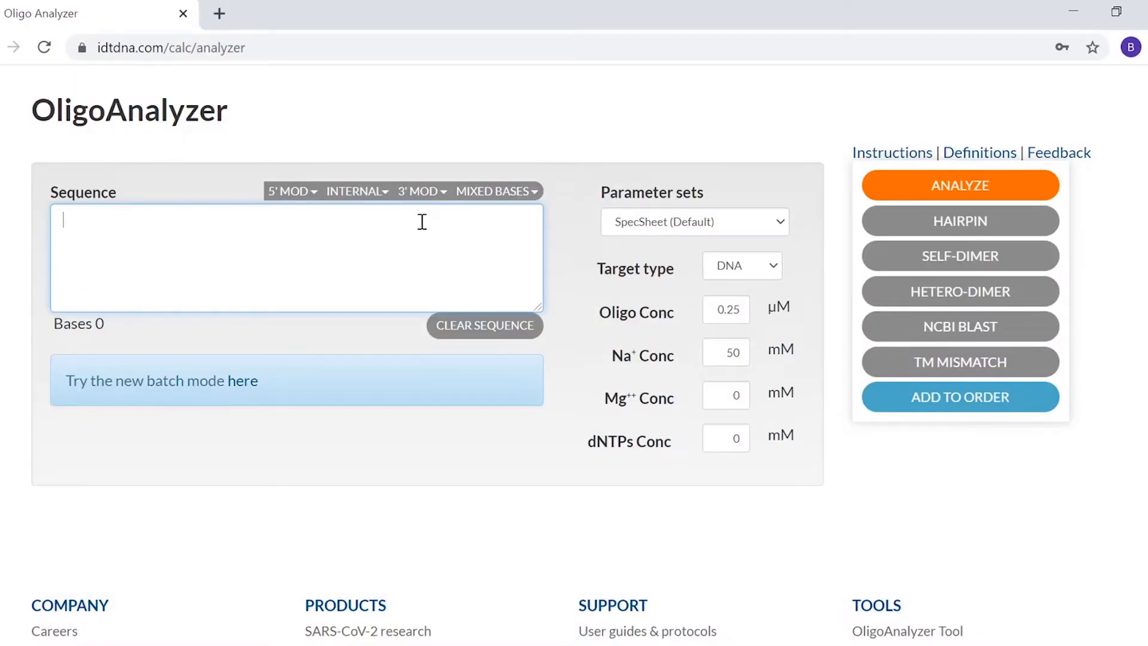
Enter the sequence TGGA CGA TGC TAT TGC TAG ATA T in the Sequence box.
type("TGGA CGA TGC TAT TGC TAG ATA T")
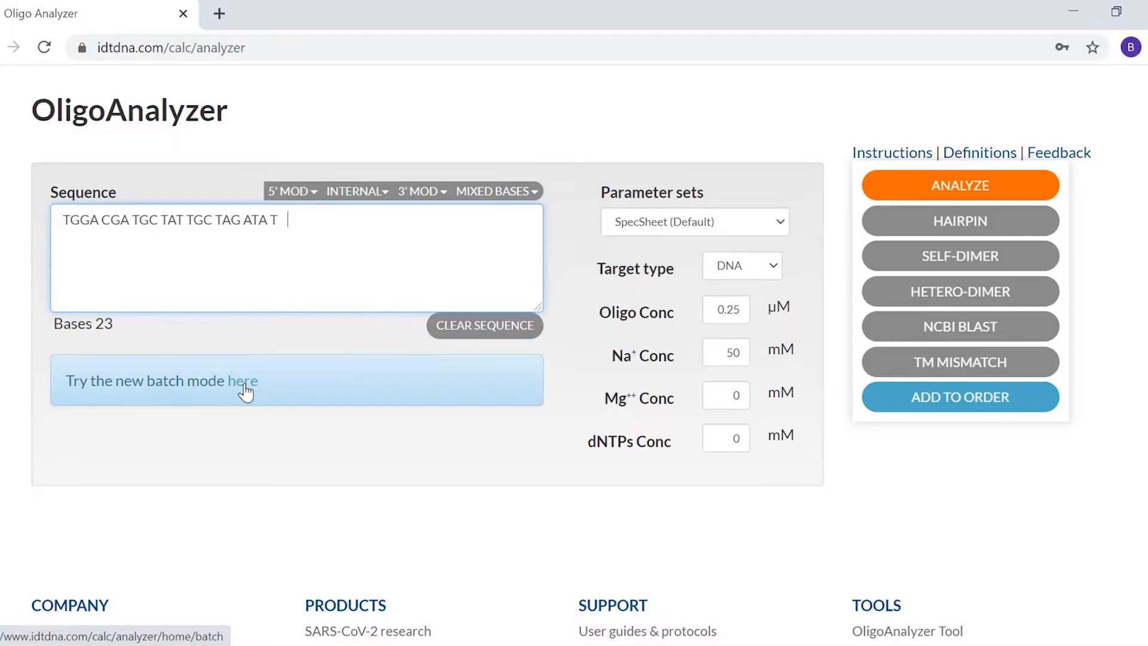
Analyze the oligo to get 39.1% GC, 53.3 °C Tm and 7093.7 g/mole, and review the Tm settings.
left_click(959, 185)
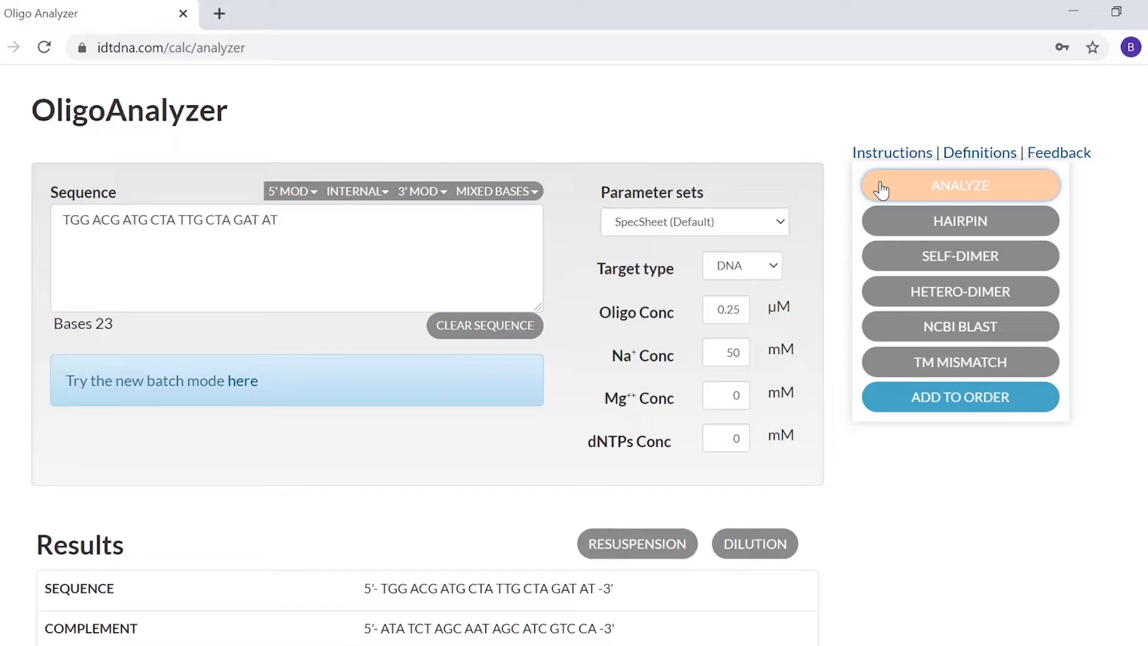
scroll("down", 3)
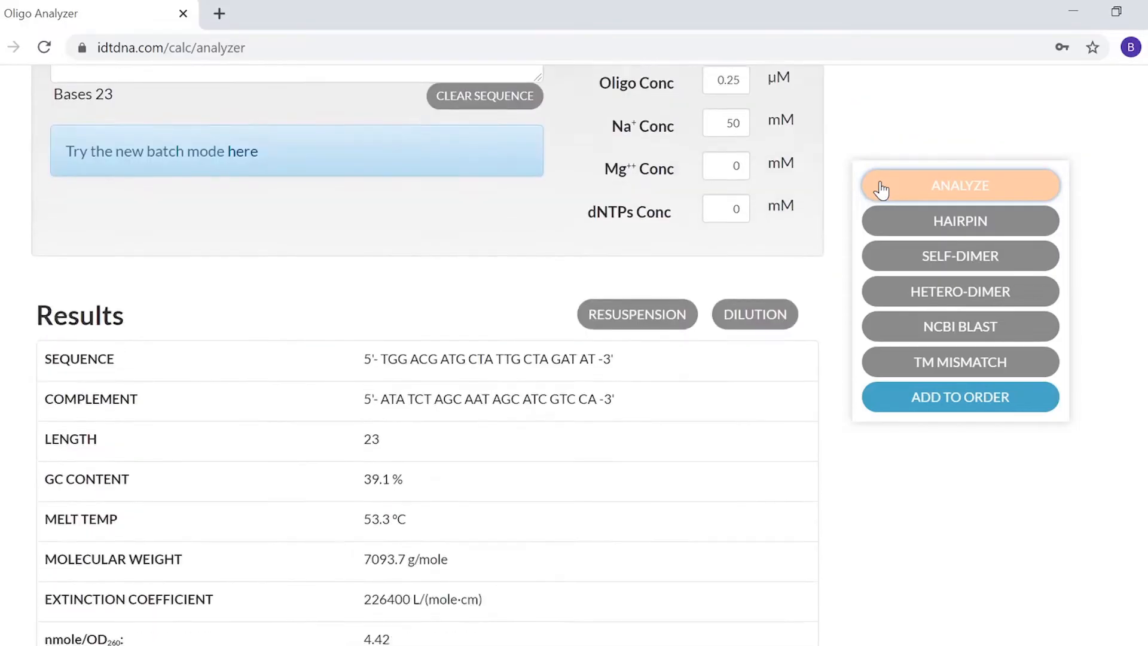
scroll("down", 3)
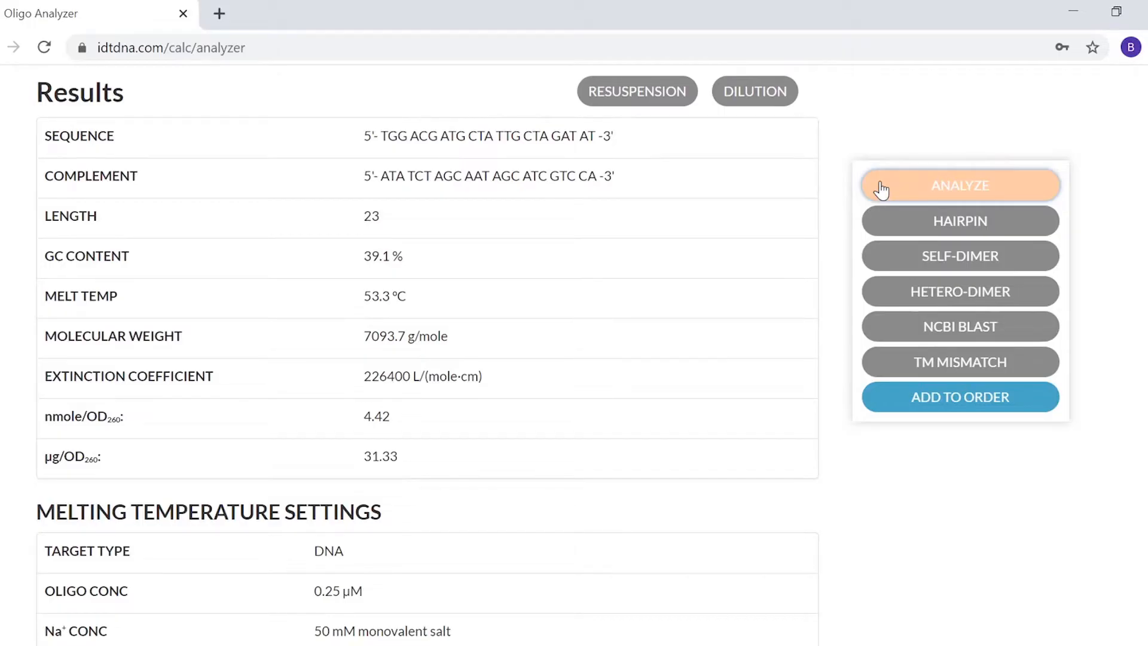
scroll("down", 3)
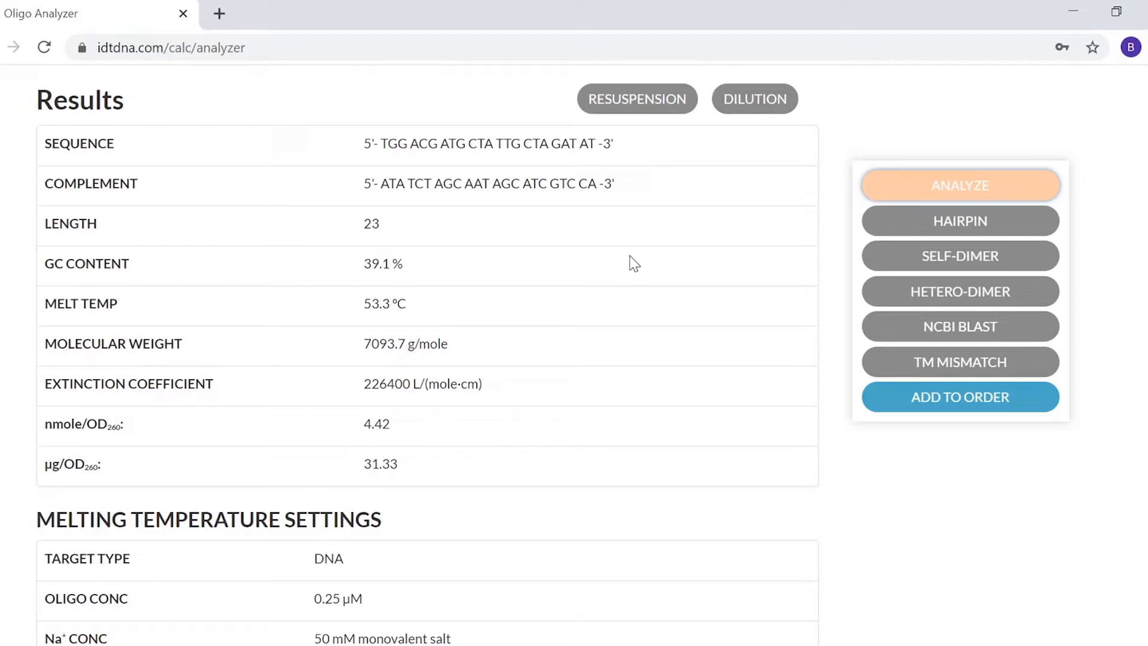
mouse_move(481, 301)
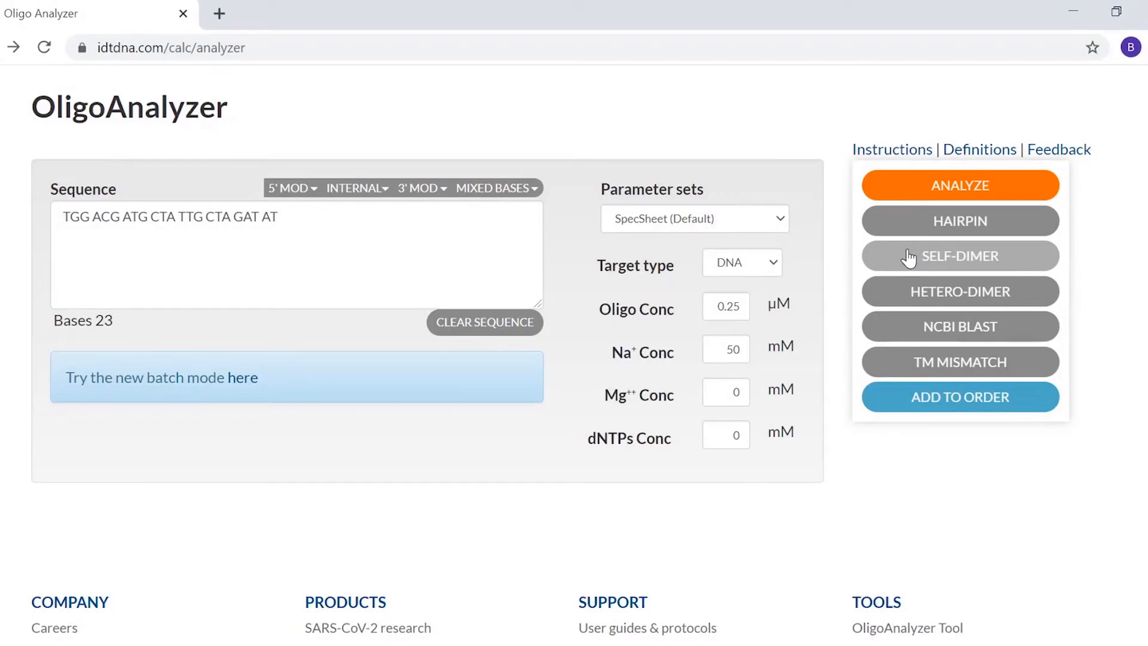
Run Analyze again so the sequence and complement results table is listed anew.
left_click(960, 185)
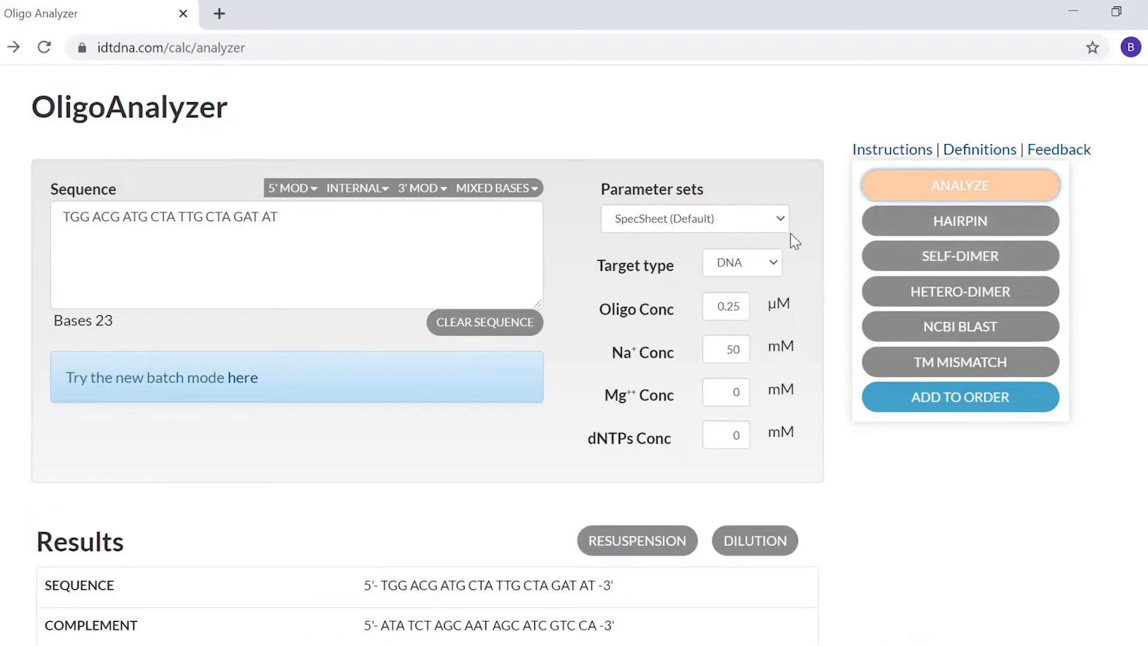
scroll("down", 3)
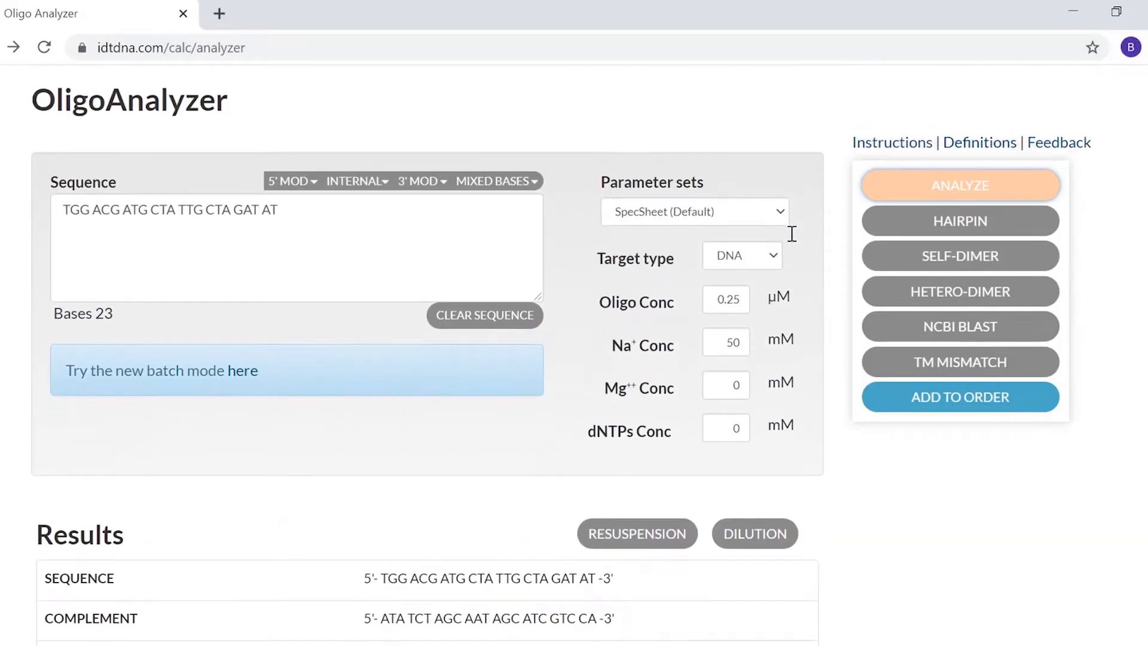
mouse_move(654, 518)
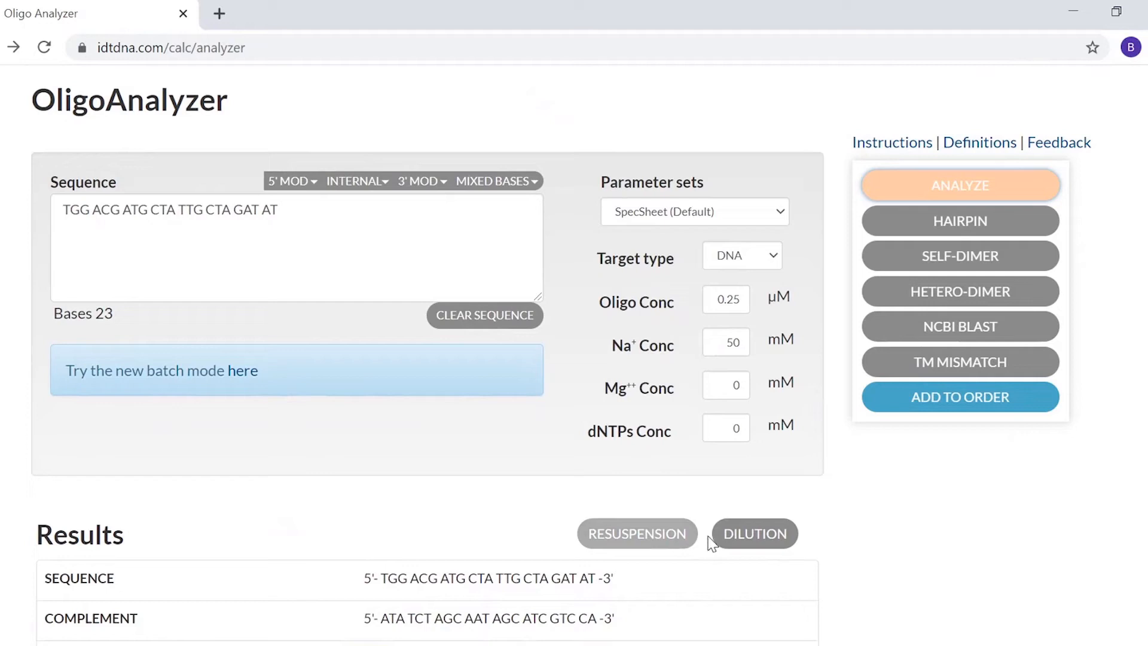
mouse_move(750, 542)
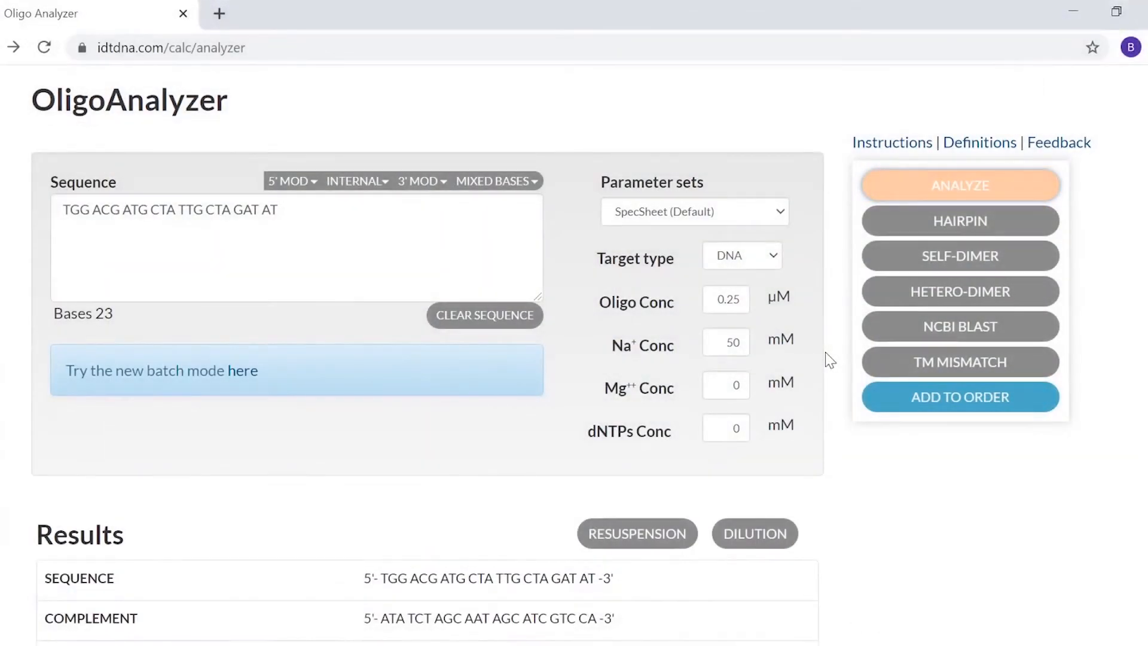
mouse_move(835, 351)
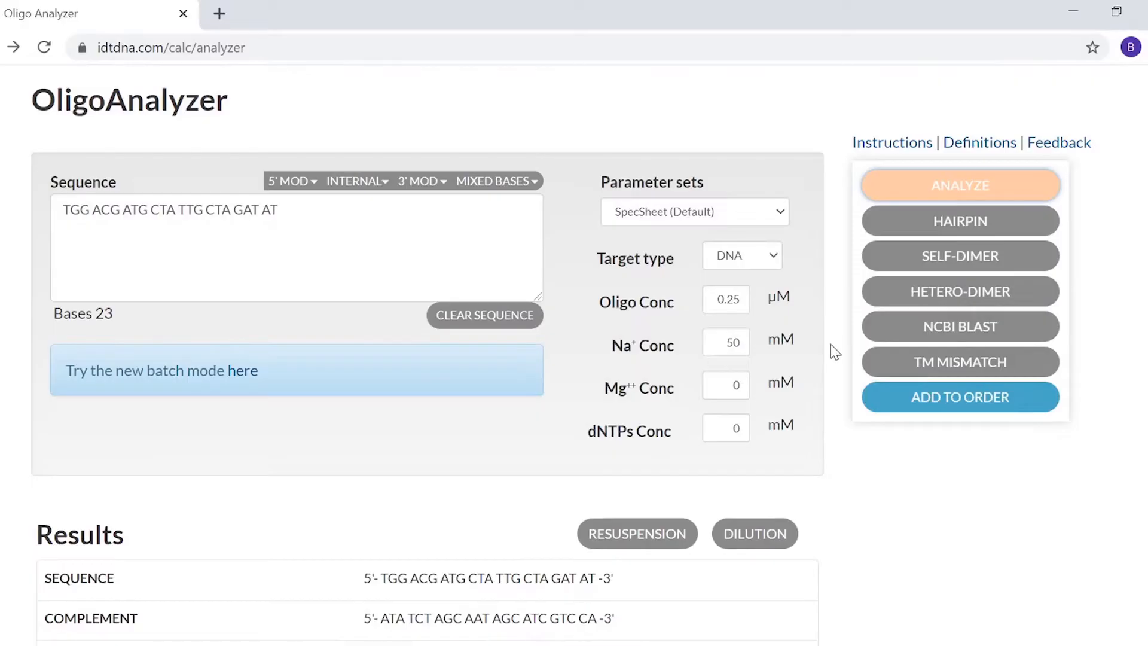
mouse_move(841, 336)
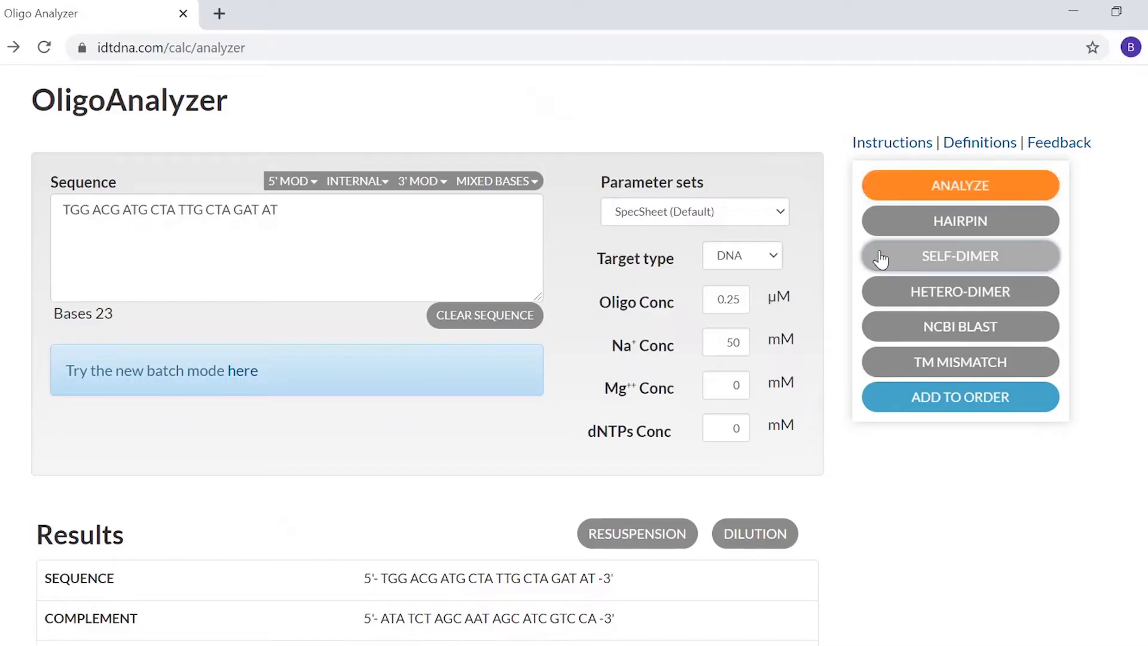
left_click(960, 256)
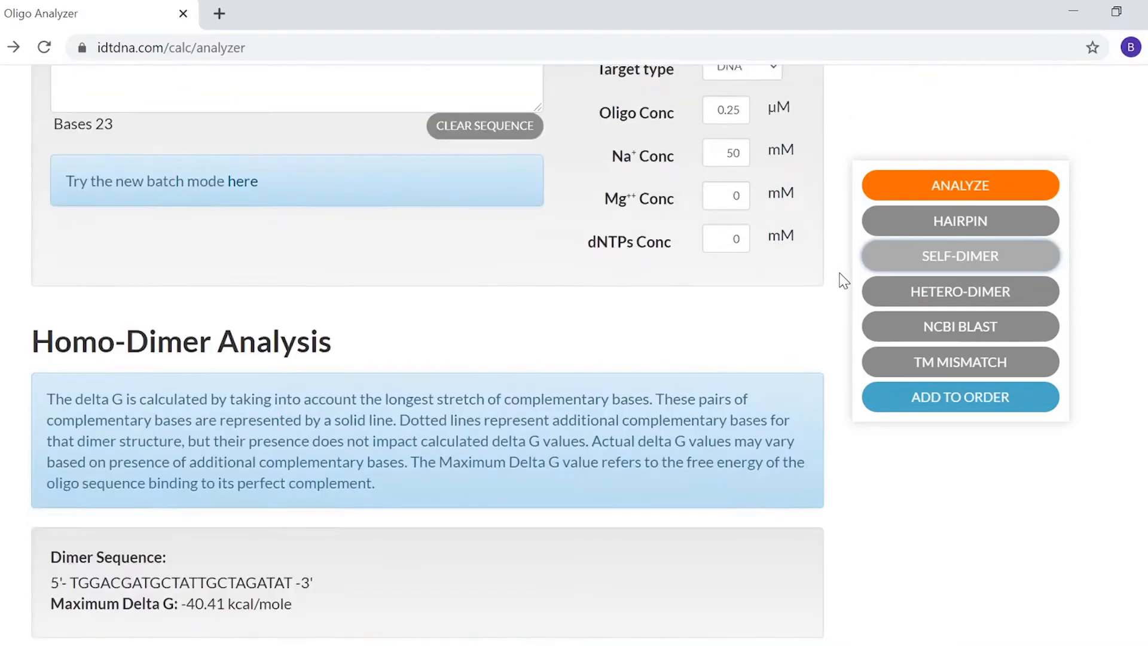
scroll("down", 3)
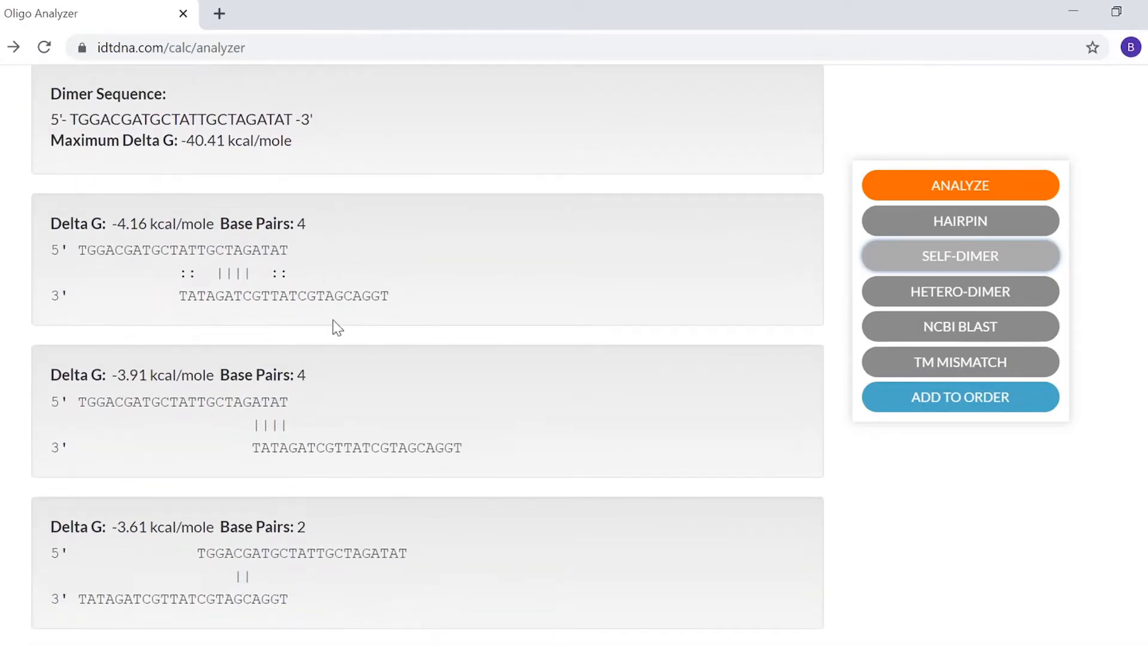
mouse_move(313, 231)
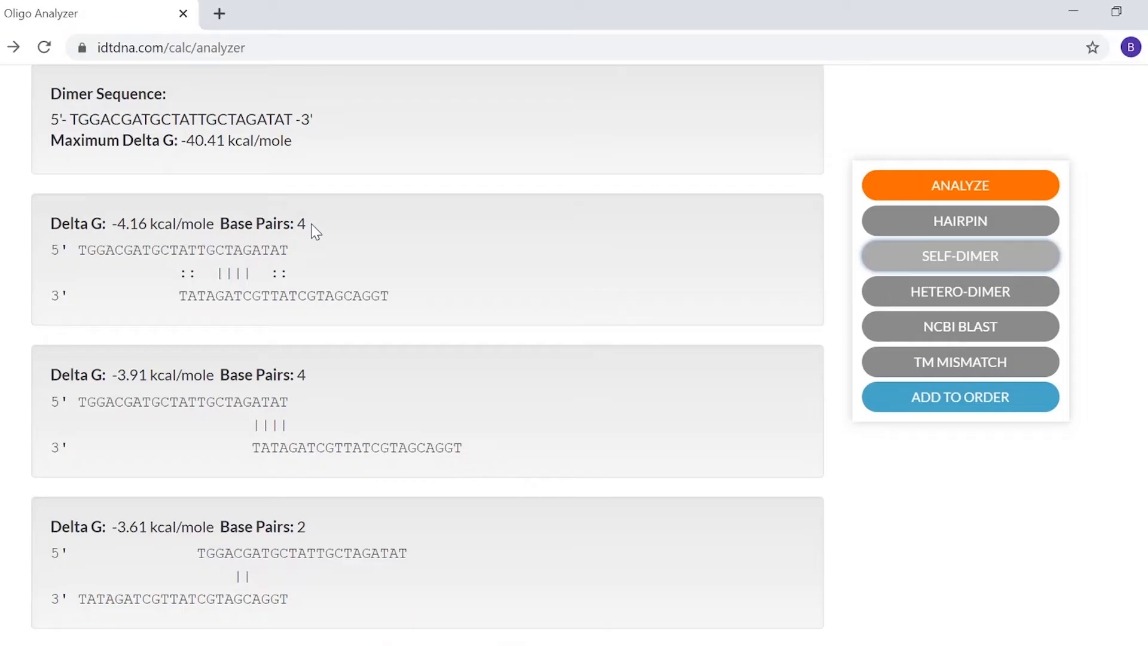
scroll("down", 3)
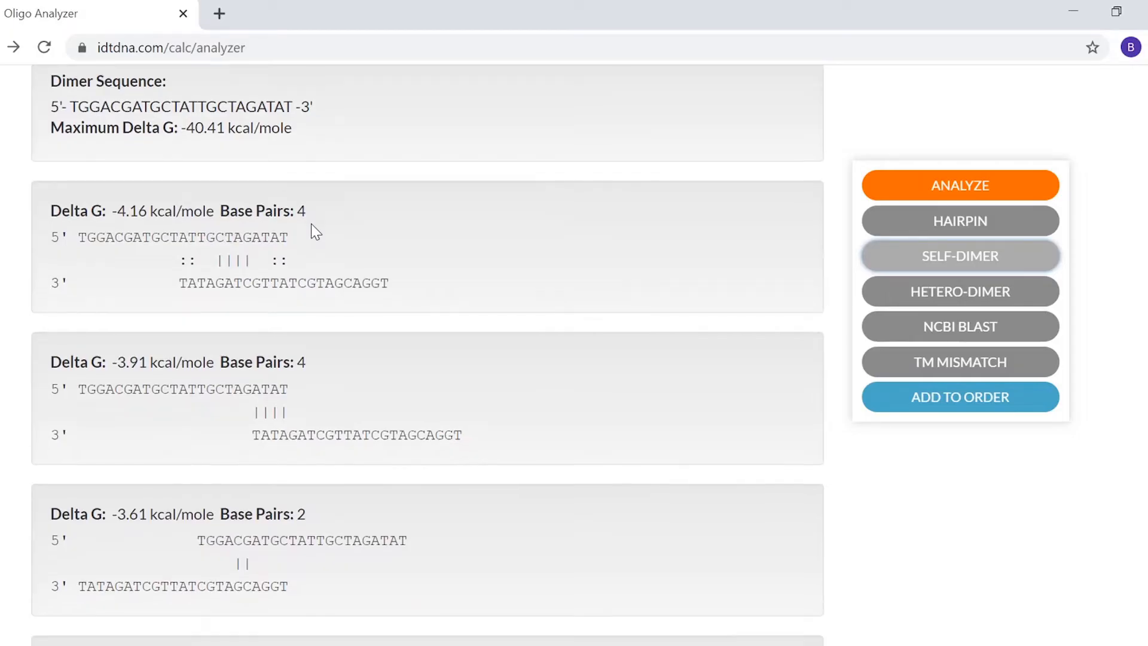
scroll("down", 3)
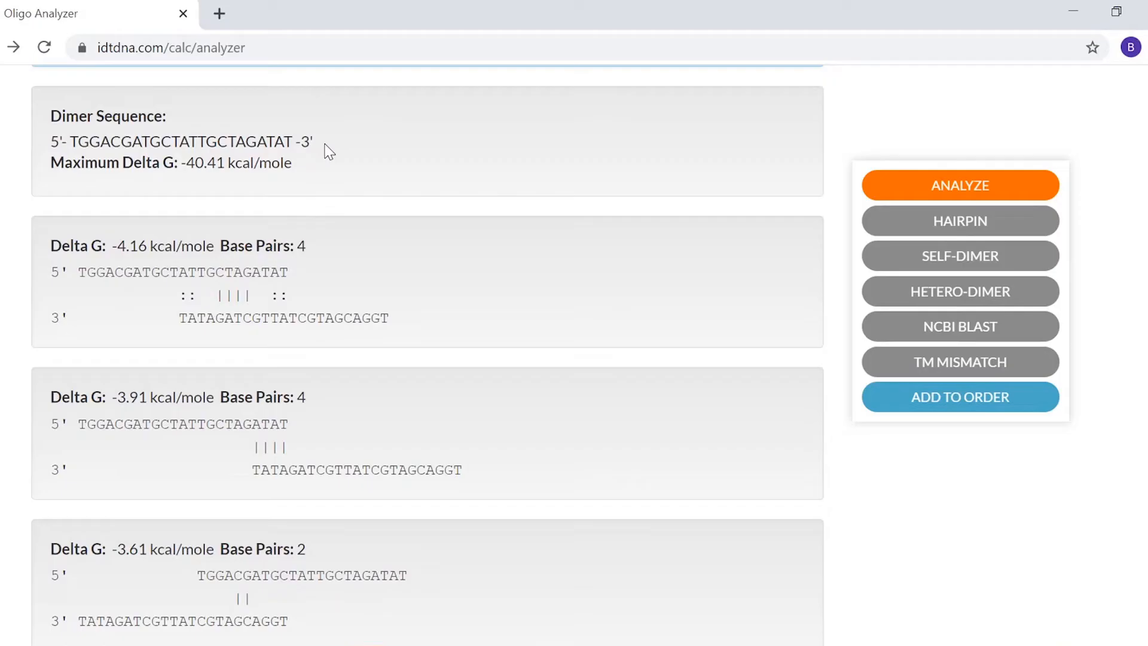
scroll("up", 3)
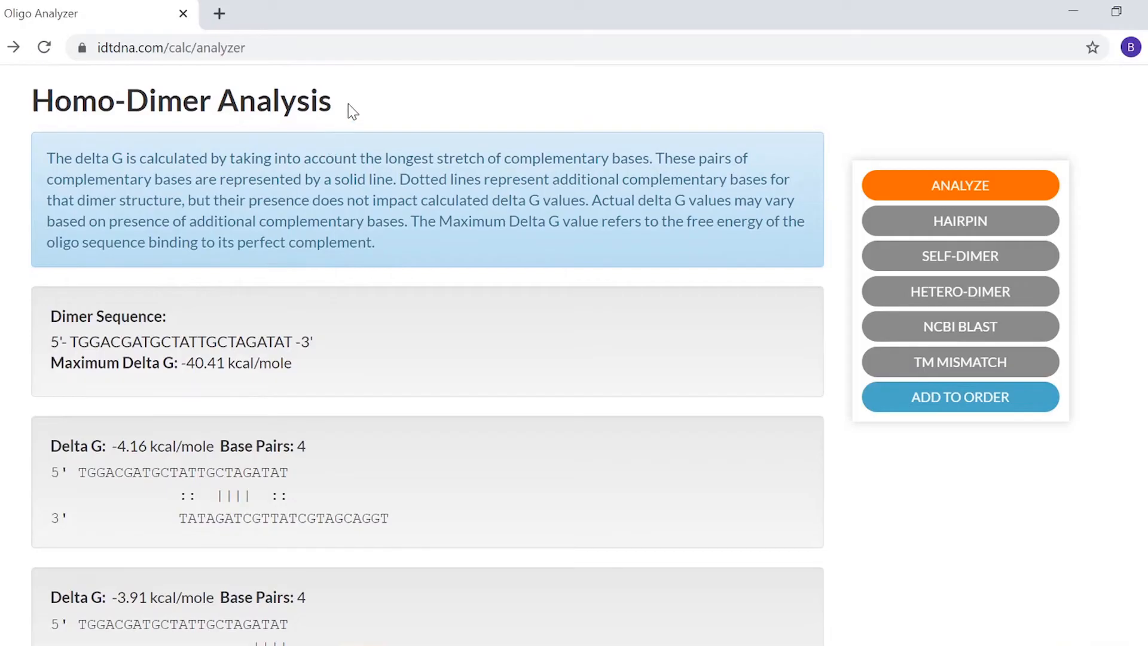
Run a hetero-dimer analysis against actgatcgatgctagctagctatcgatcgatcg, giving maximum delta G −61.56 kcal/mole.
left_click(960, 291)
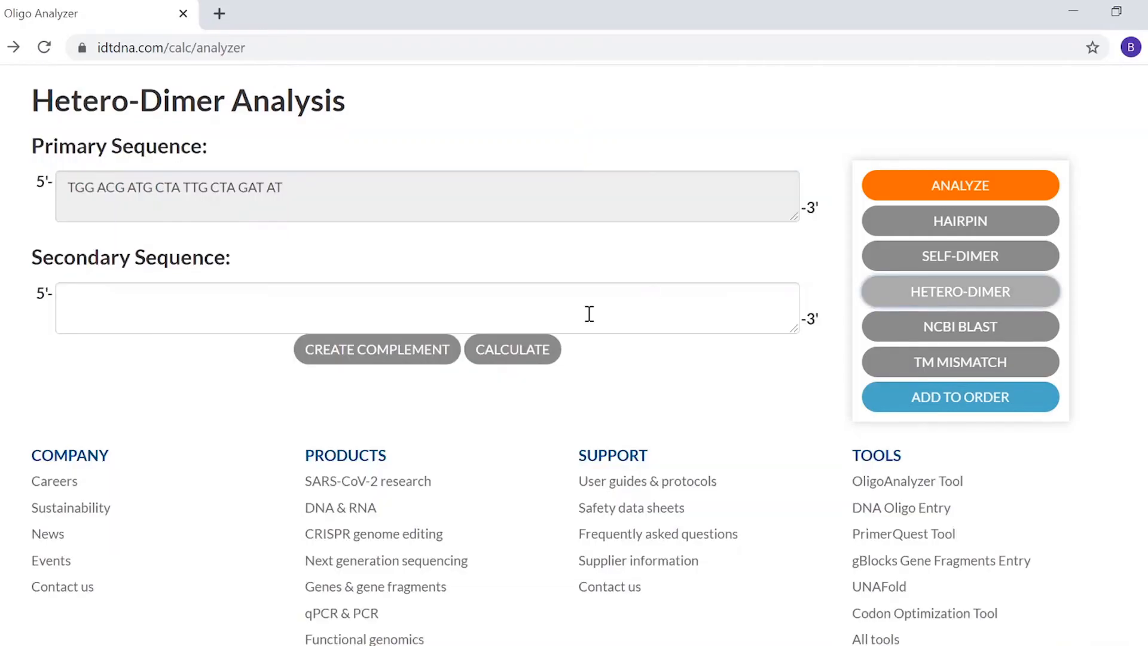
left_click(425, 308)
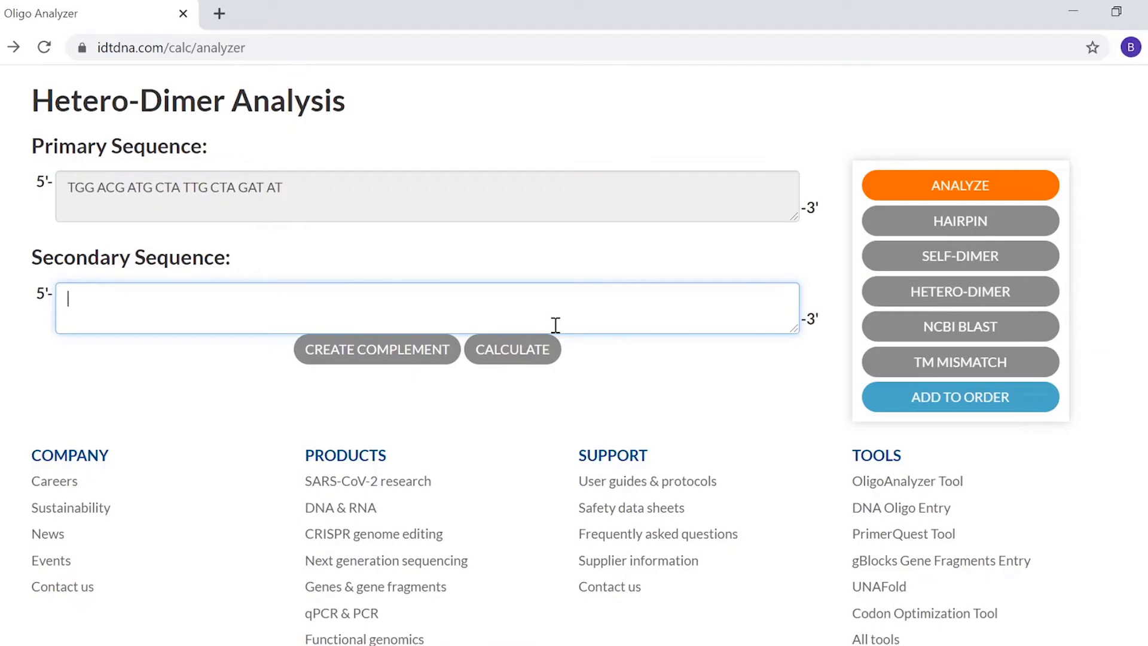
type("actgatcgatgctagctagctatcga")
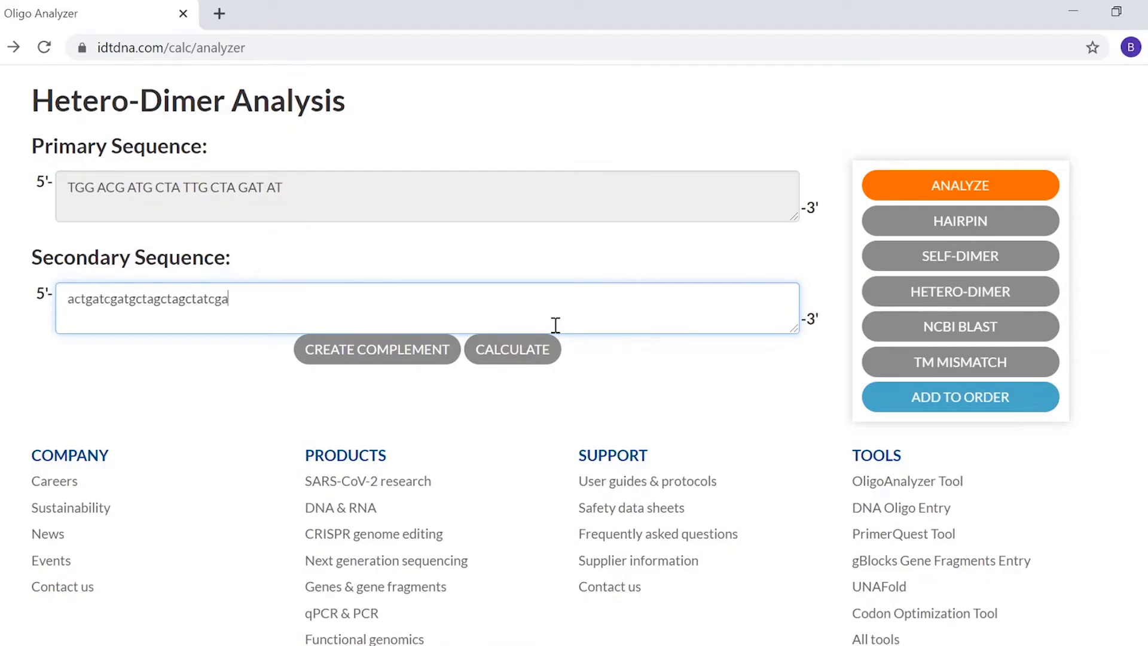
type("tcgatcg")
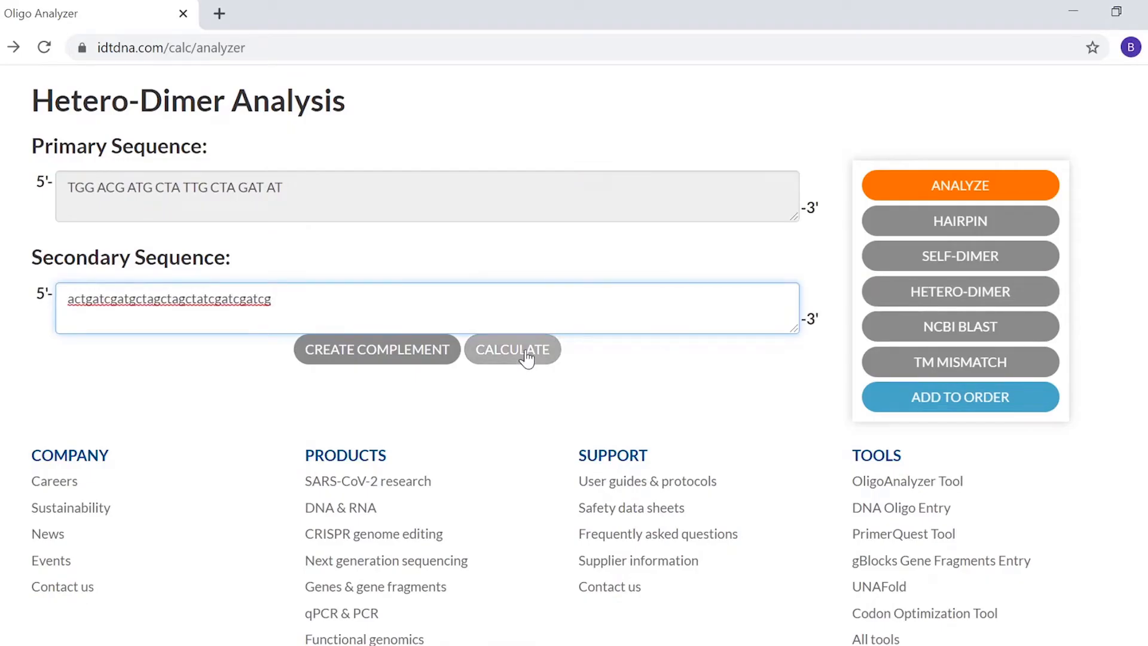
left_click(512, 349)
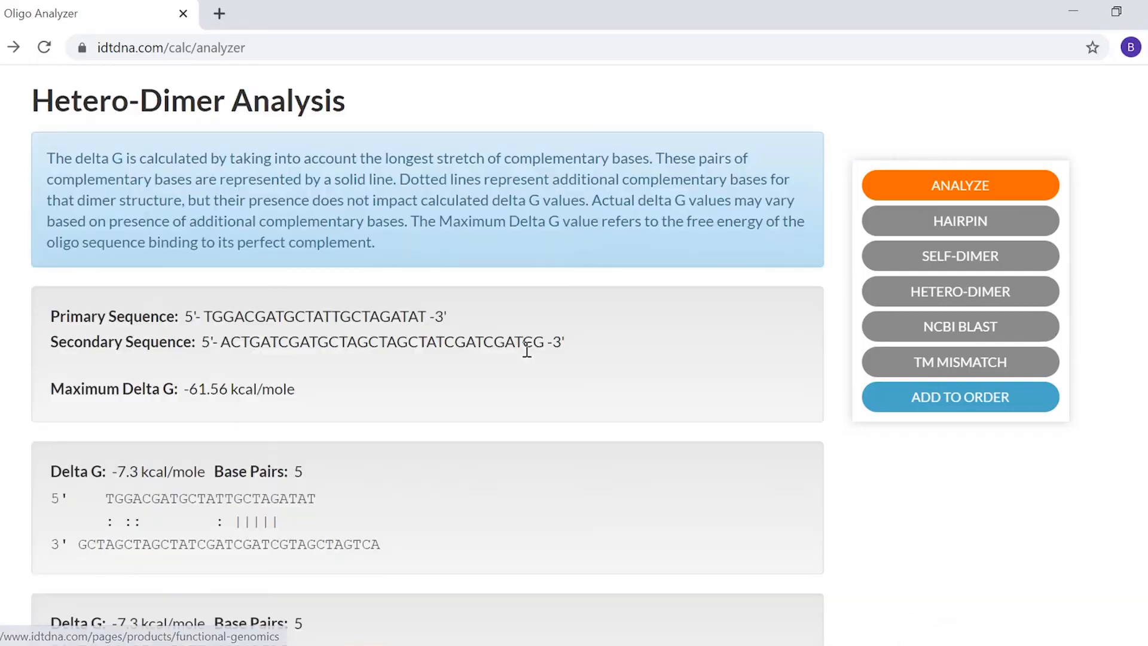
scroll("down", 3)
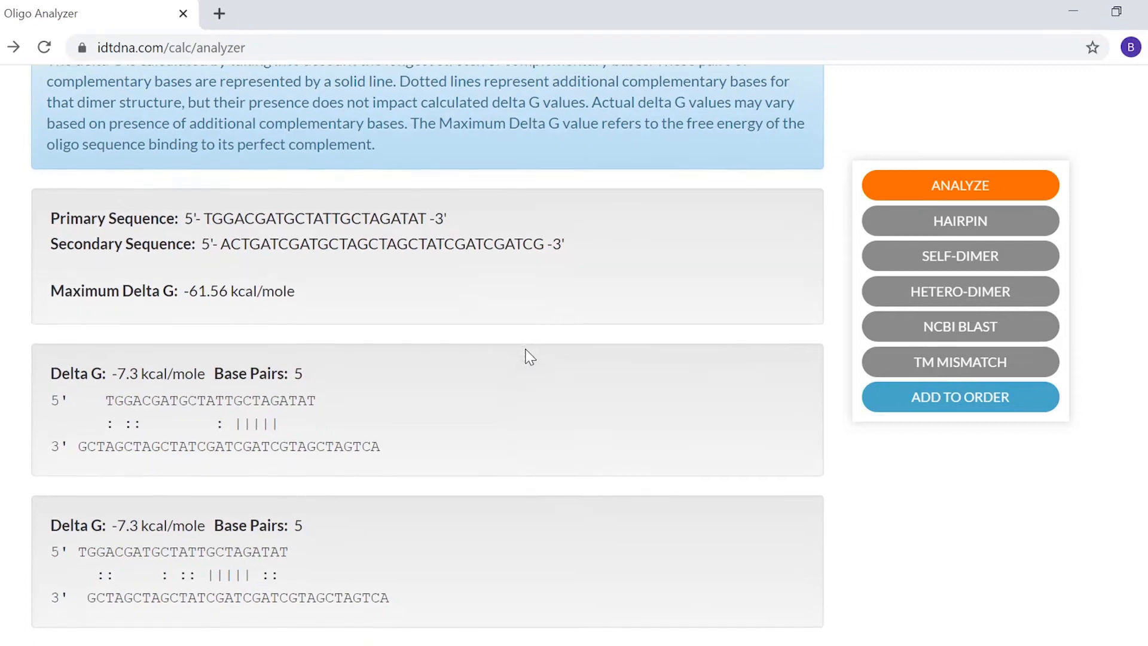
scroll("down", 3)
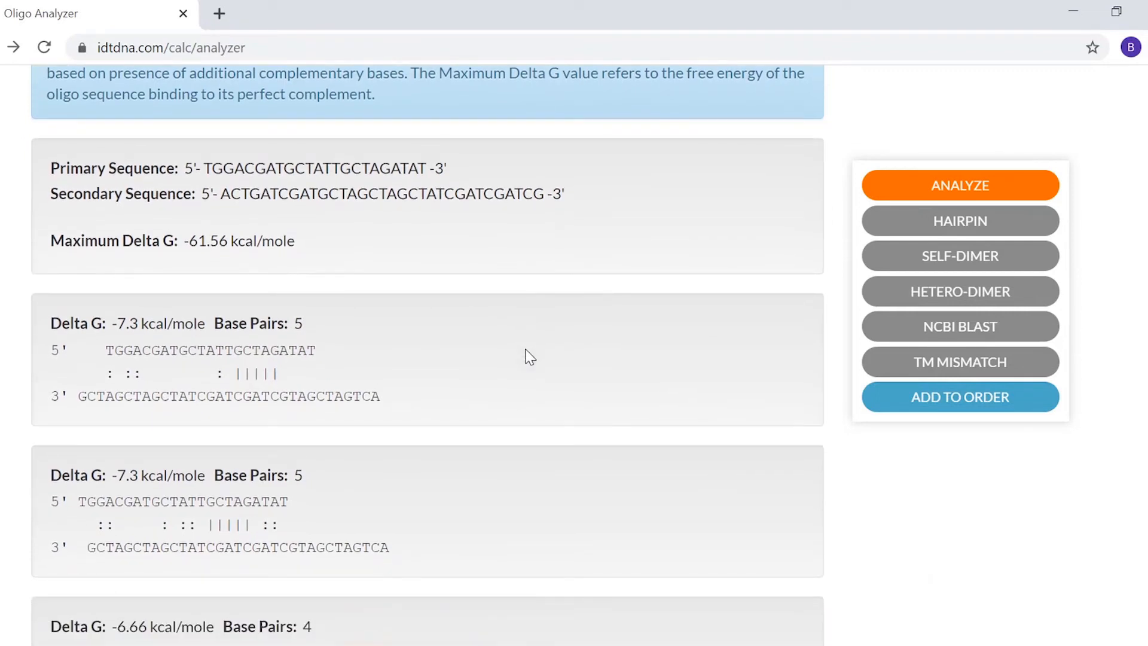
scroll("down", 3)
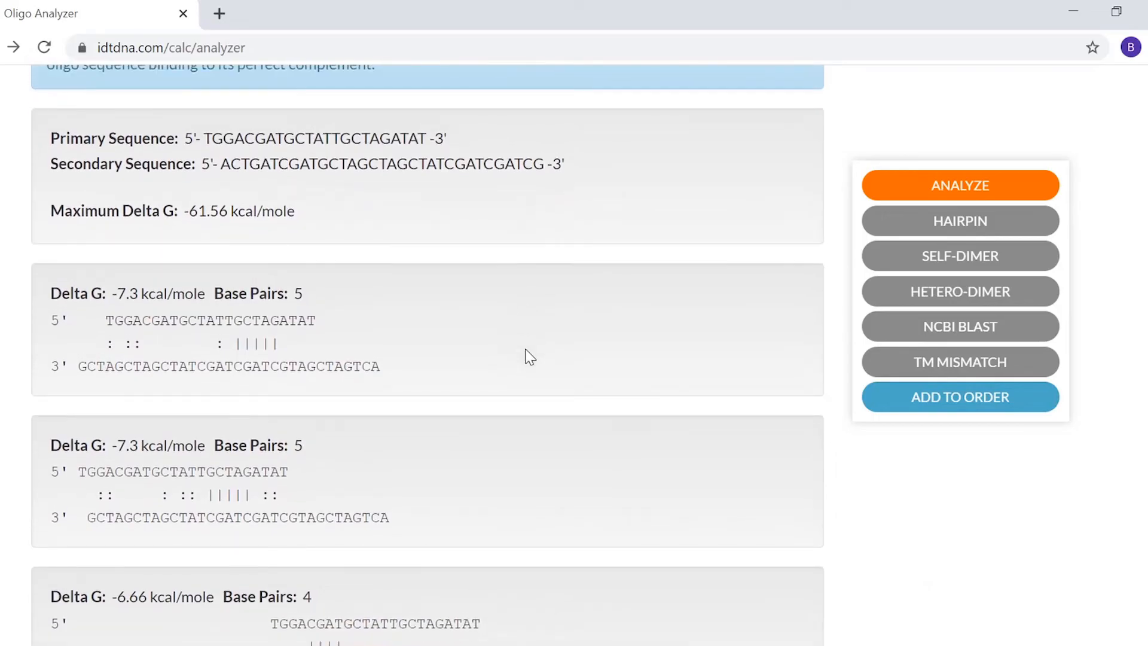
mouse_move(926, 223)
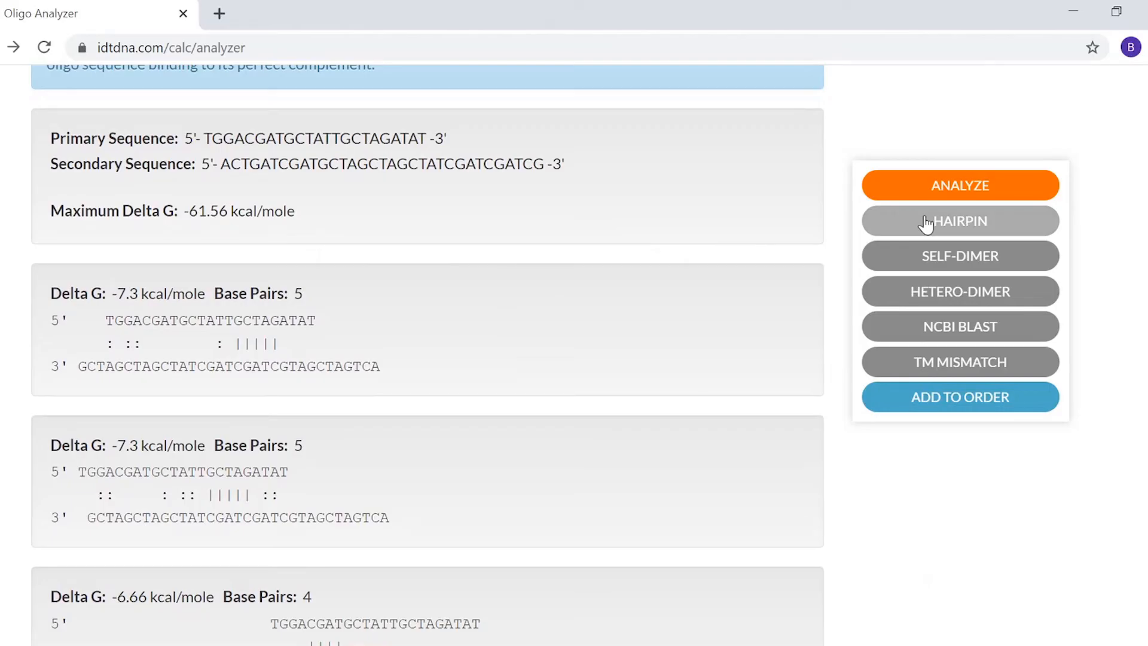
Run the hairpin analysis, listing two structures with ΔG −1.06/−0.27 kcal/mole and Tm 38.1/28.3 °C.
scroll("down", 3)
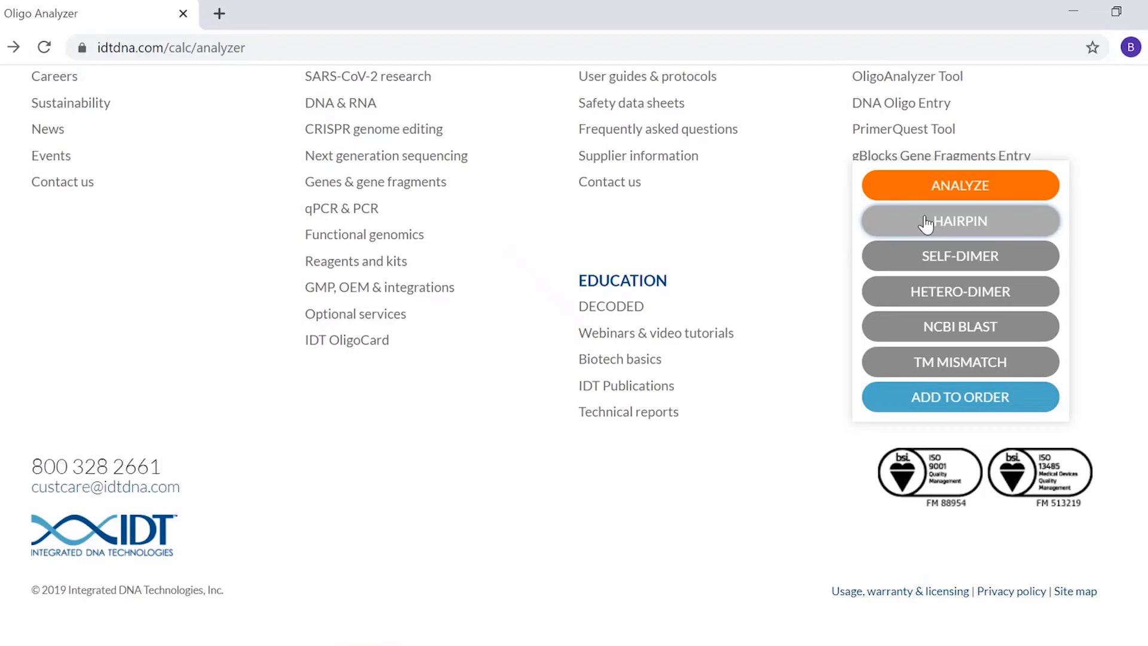
left_click(960, 221)
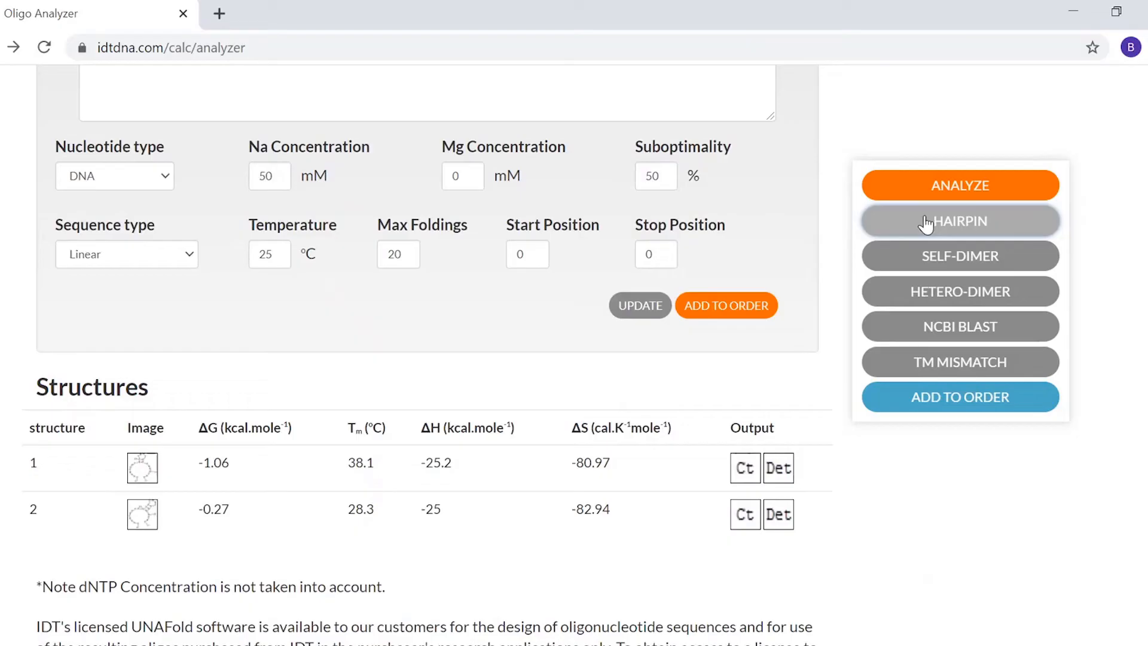
mouse_move(380, 467)
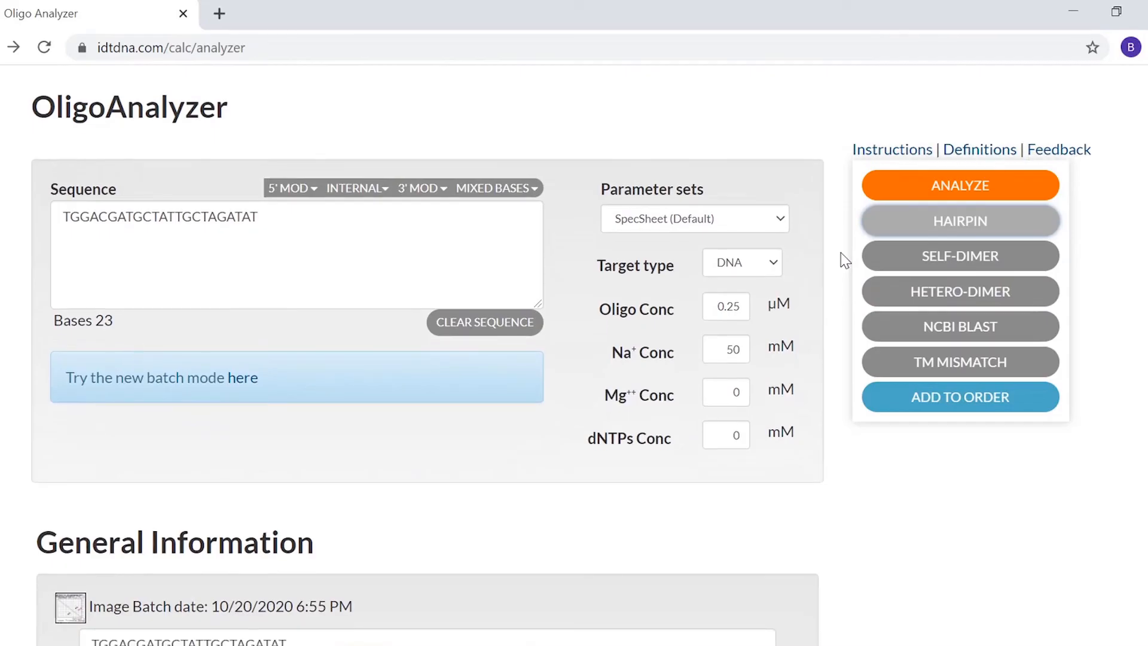
mouse_move(857, 290)
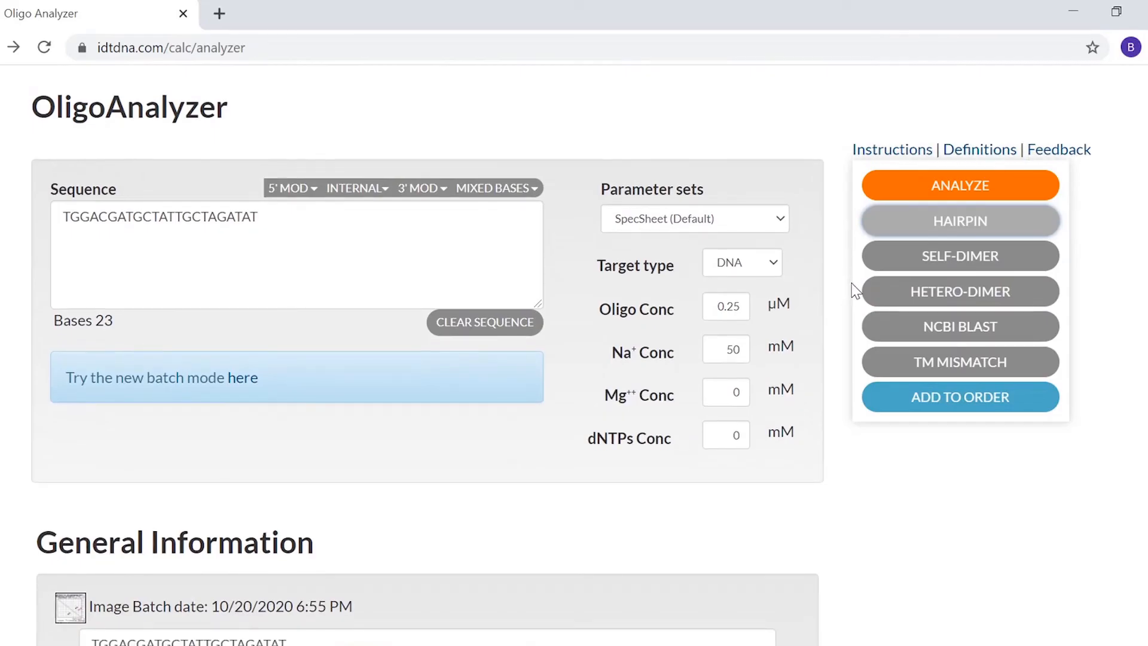
mouse_move(901, 401)
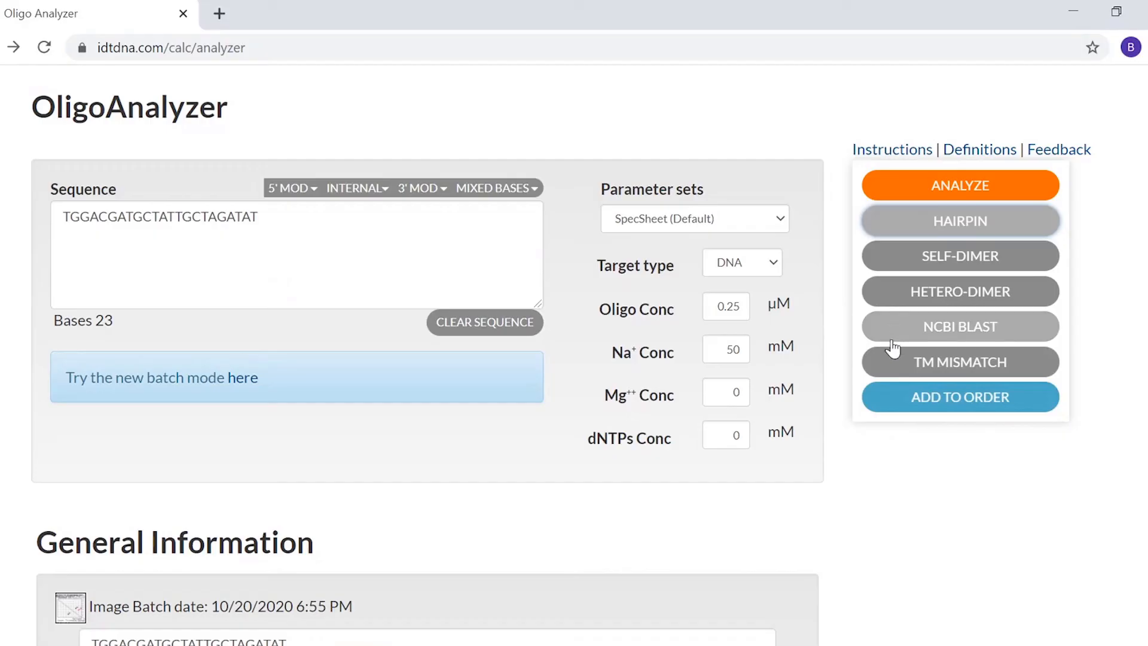
mouse_move(897, 366)
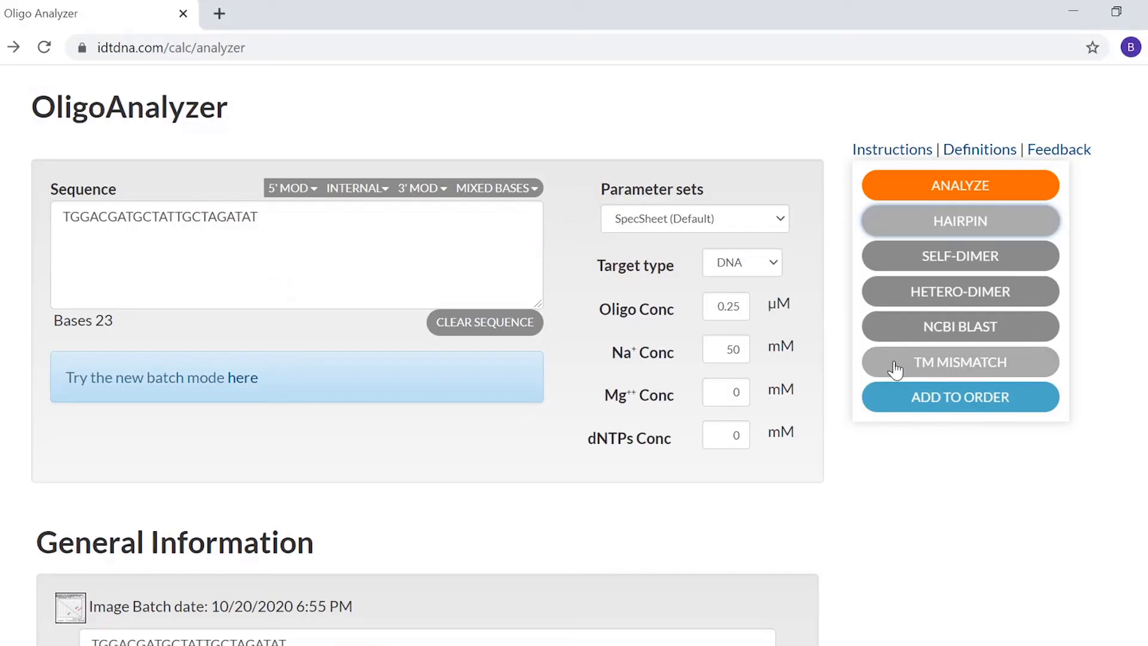
mouse_move(947, 240)
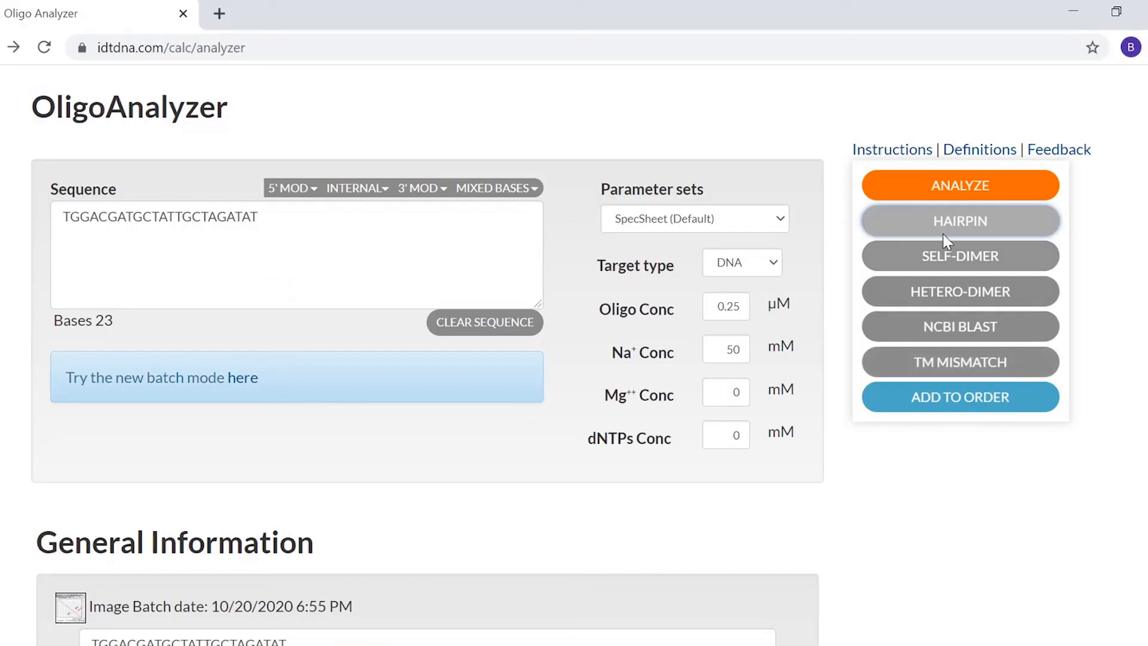
mouse_move(979, 149)
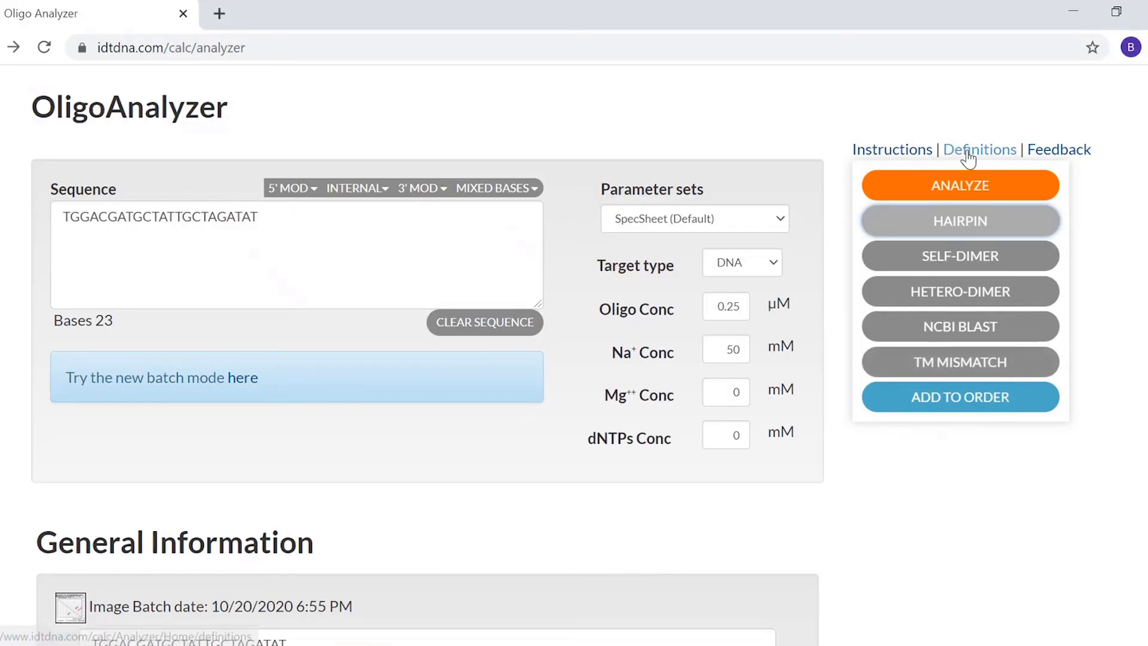
Follow the Definitions link, landing on the OligoAnalyzer overview page with sign-in.
left_click(979, 149)
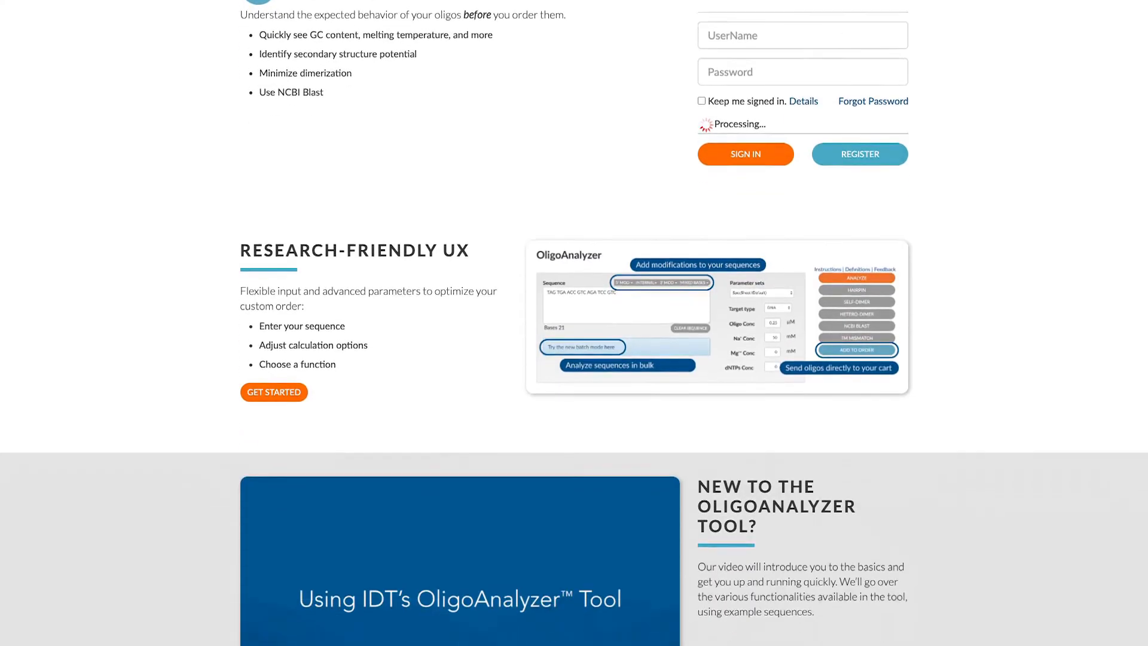
scroll("down", 3)
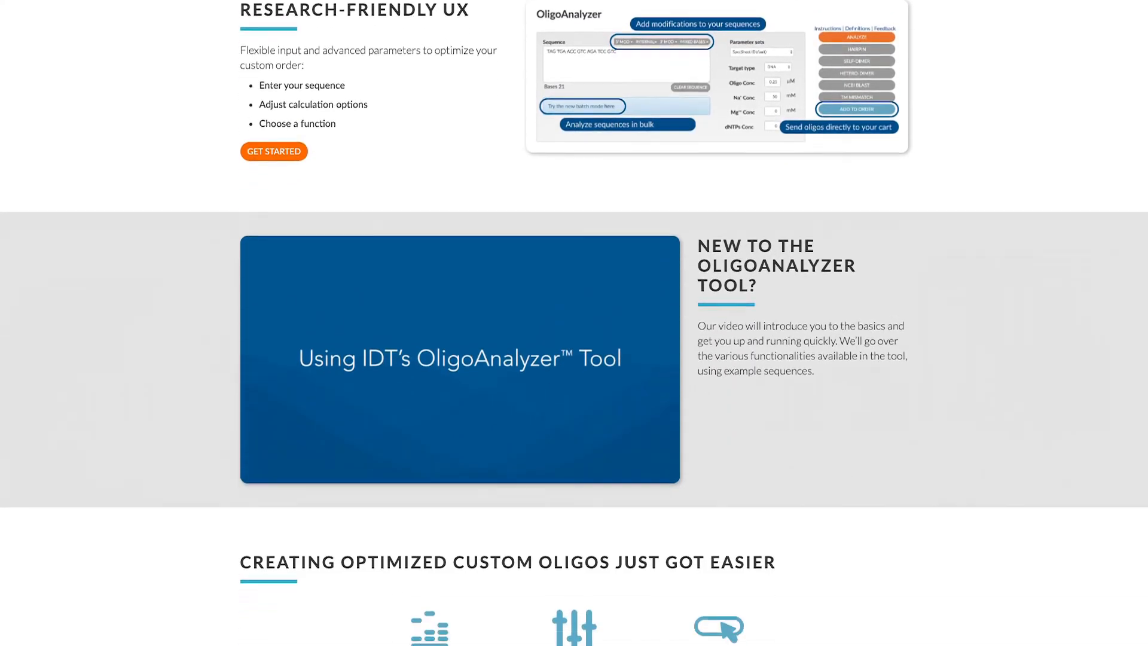